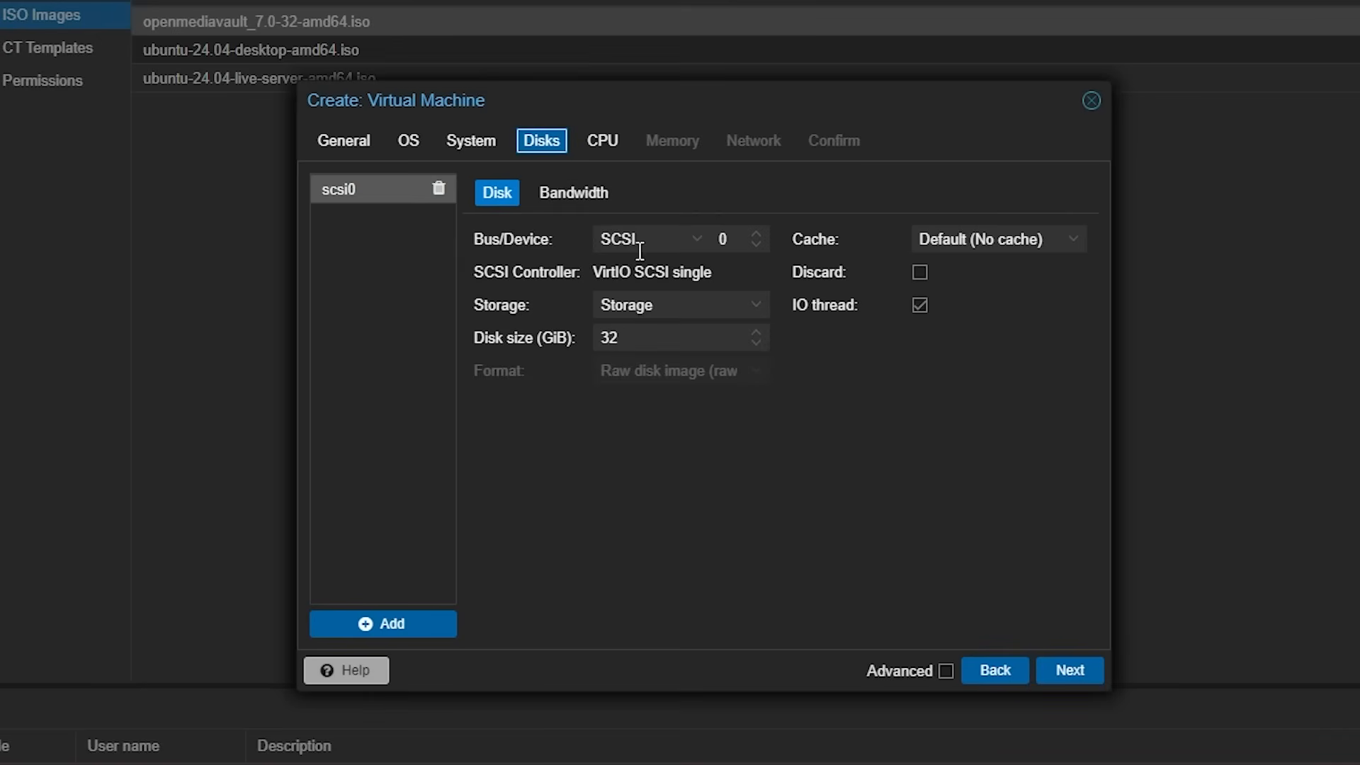
# - Switch the first disk's bus to SATA and add a second 32 GiB SATA disk, sata1
pyautogui.click(679, 239)
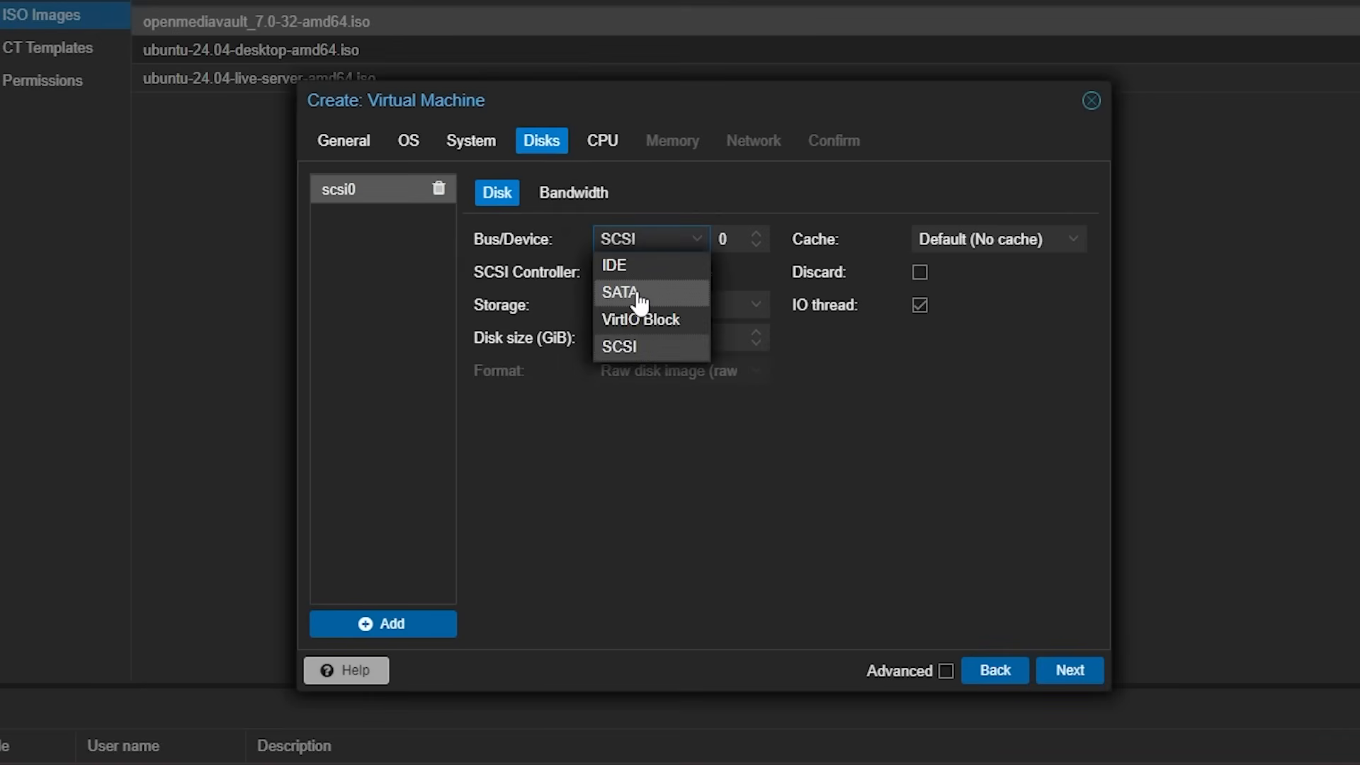
pyautogui.click(619, 291)
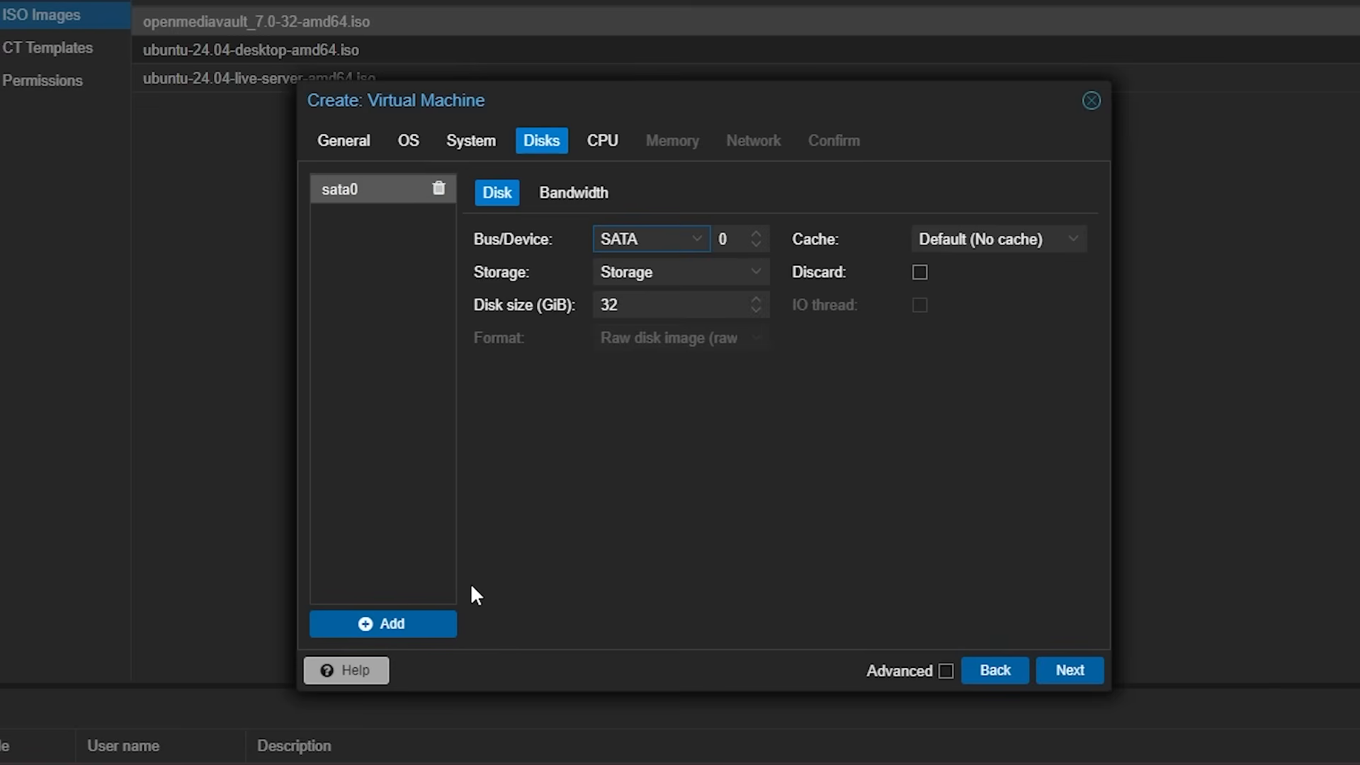
pyautogui.click(382, 622)
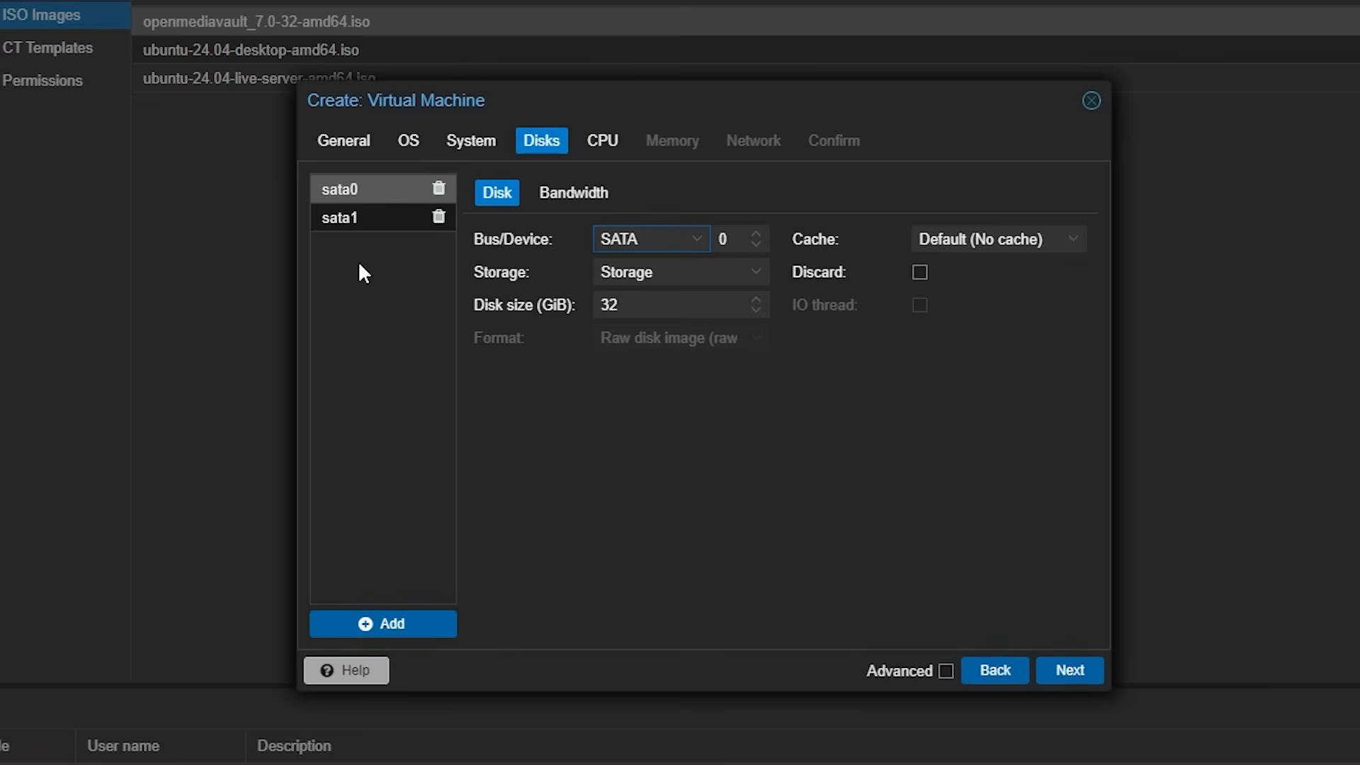
pyautogui.click(340, 217)
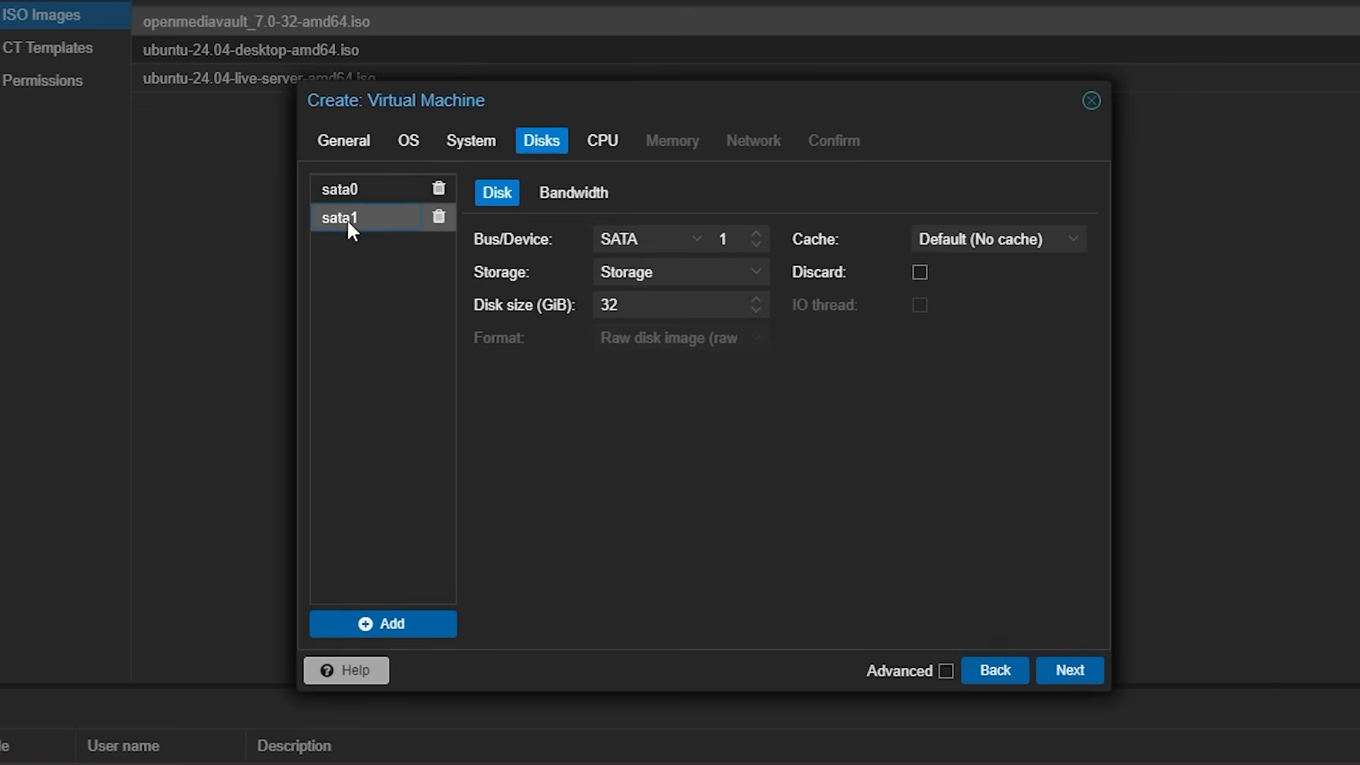
pyautogui.click(680, 304)
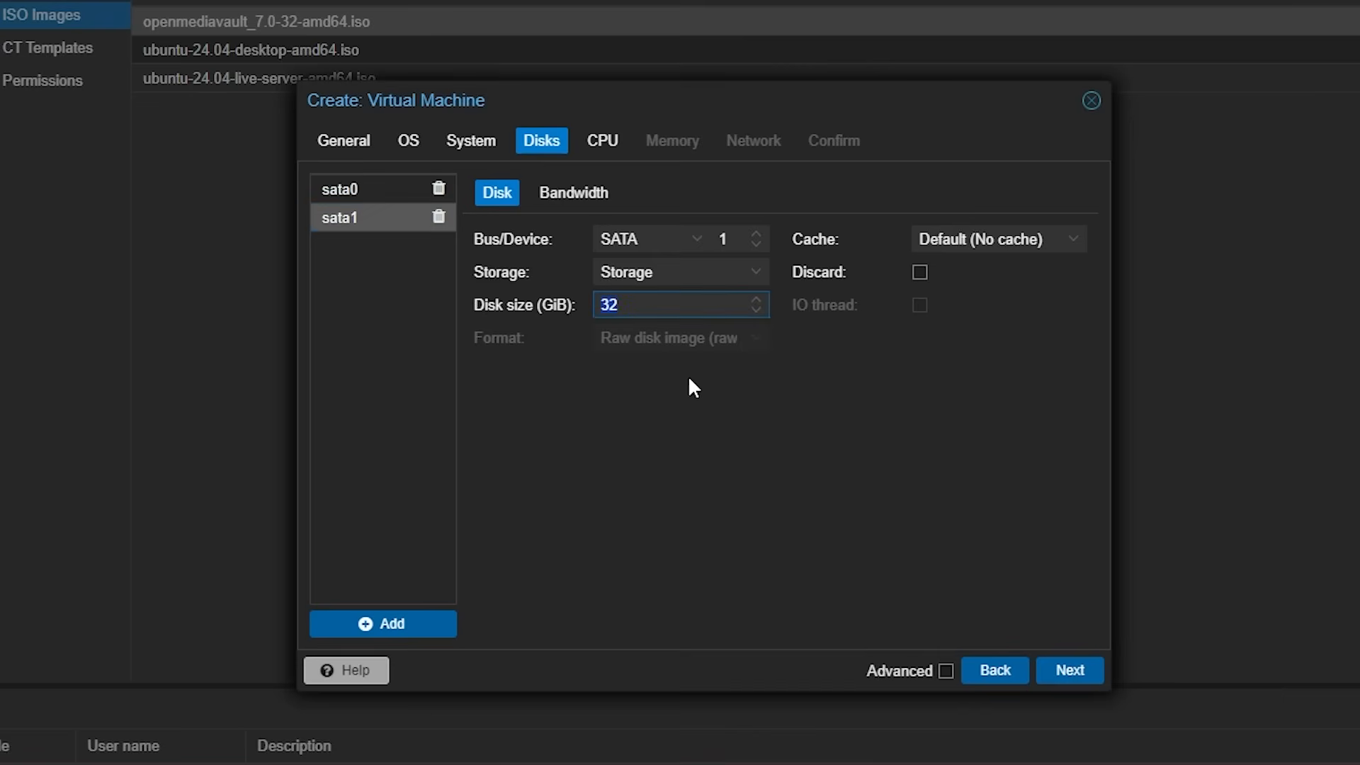
pyautogui.moveTo(706, 395)
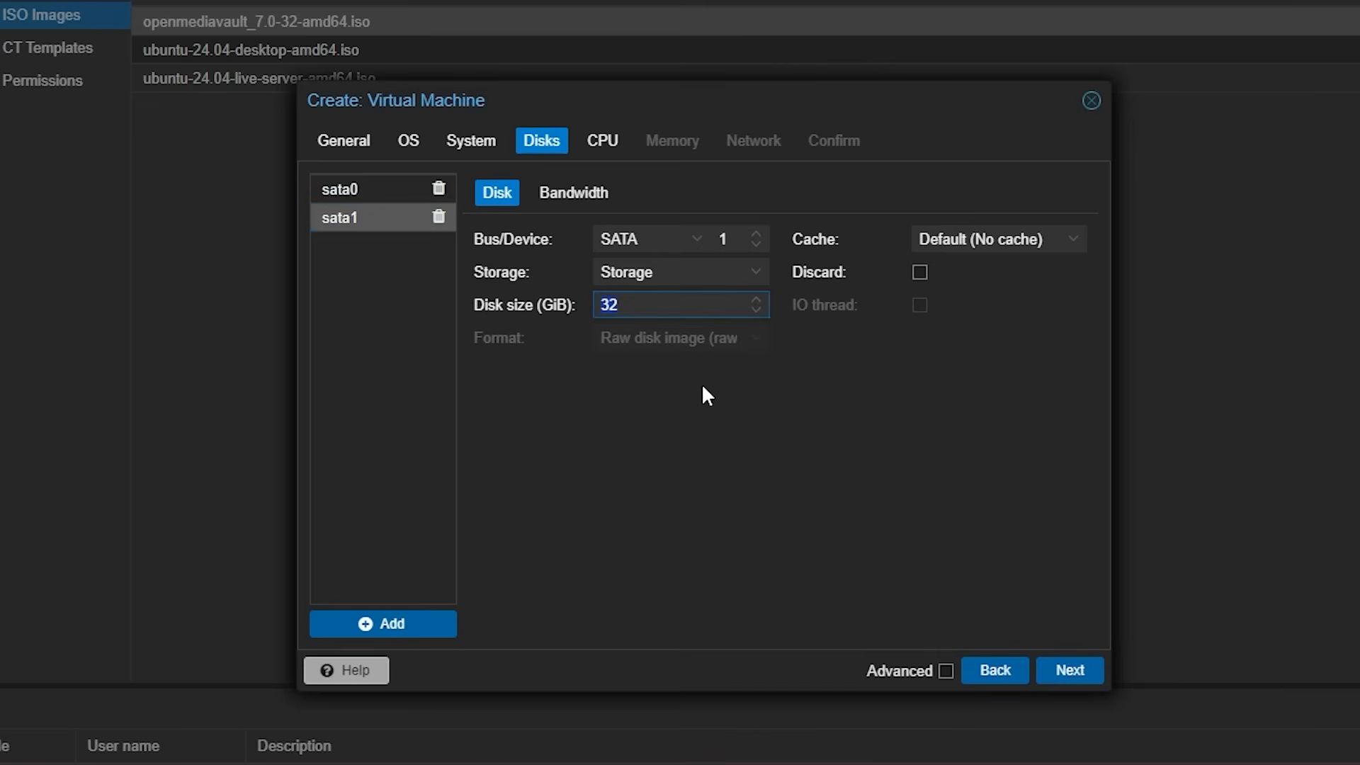
# - Enter 4 cores on the CPU tab, keeping one socket and type x86-64-v2-AES
pyautogui.click(602, 140)
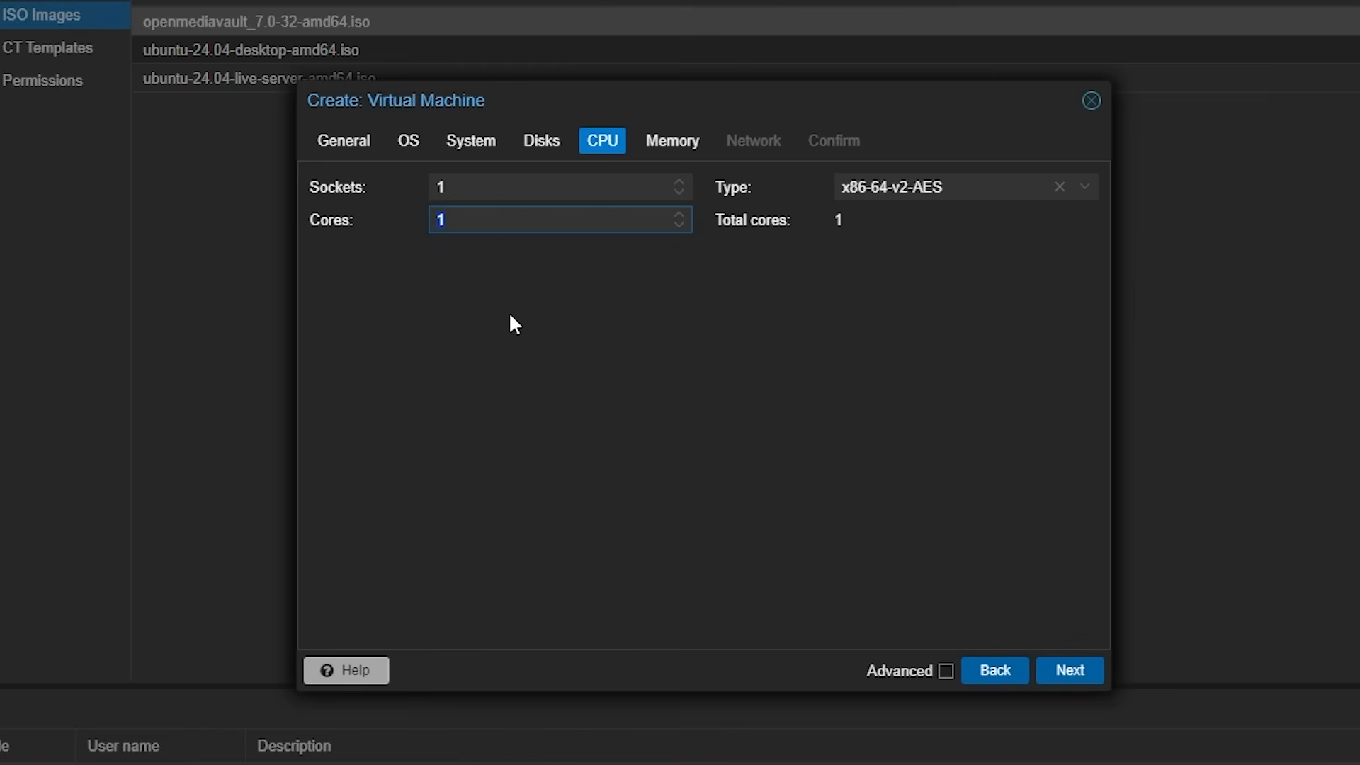
pyautogui.write('4')
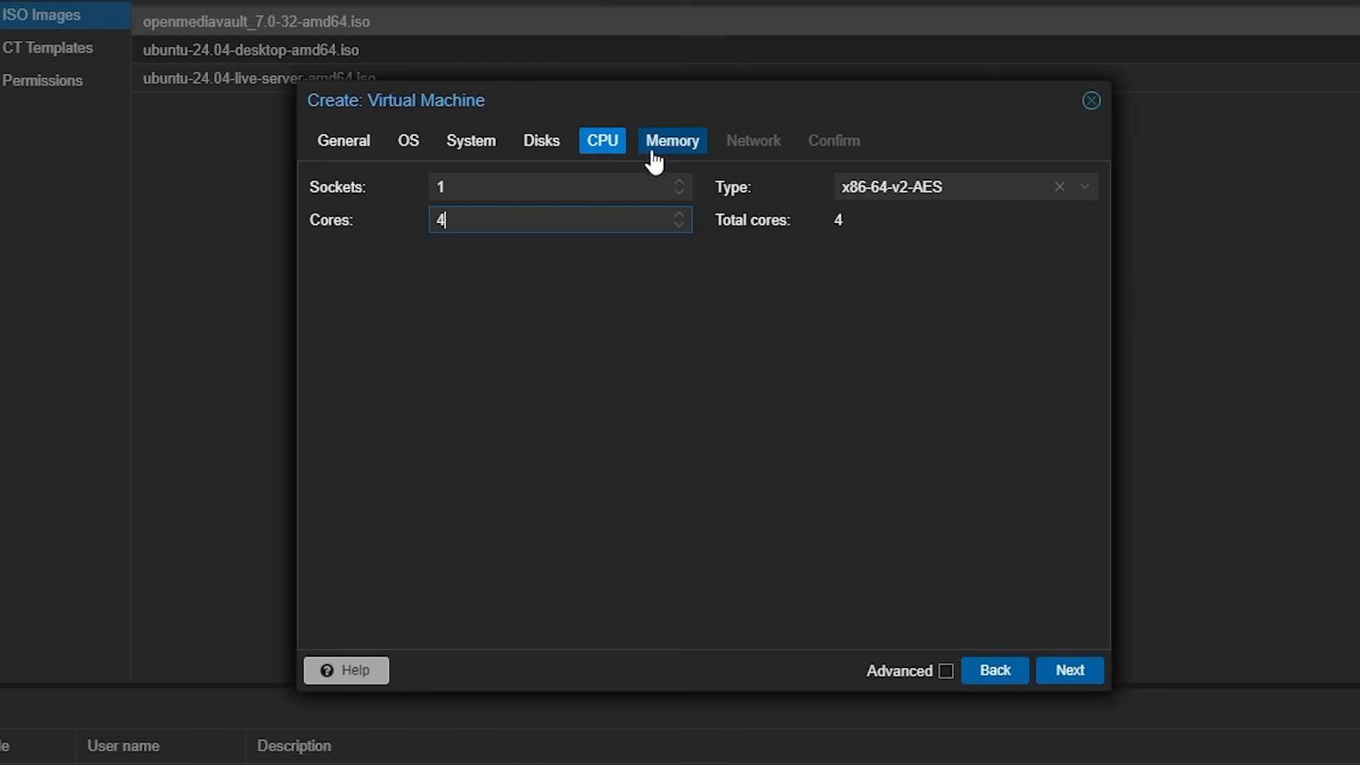